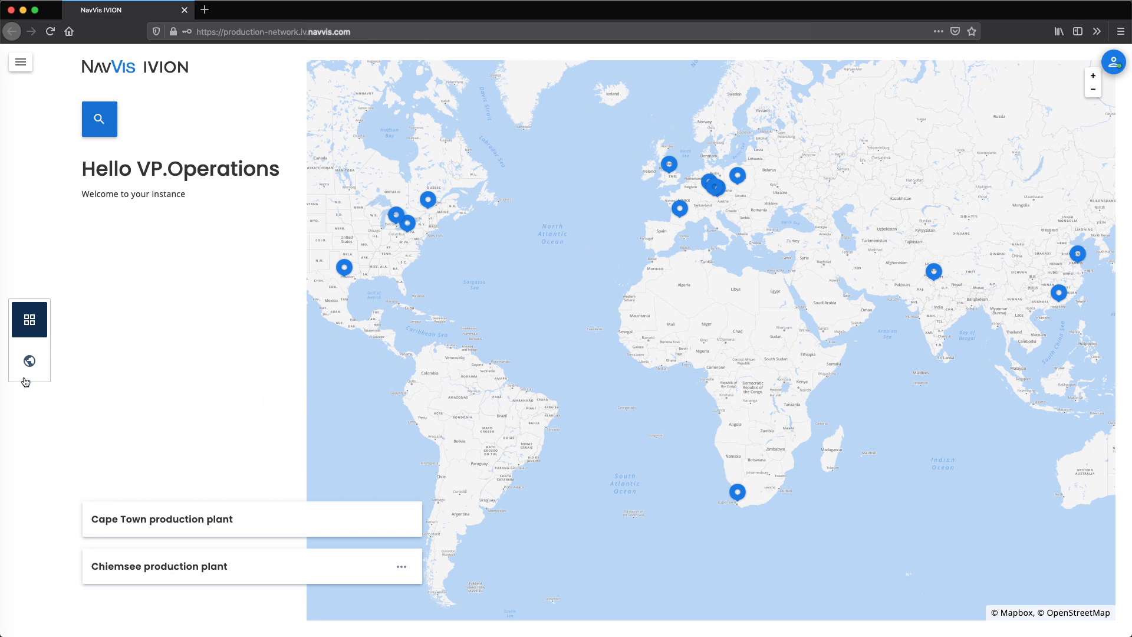
Show the full site list and scroll to a production plant site to open it
{"action": "left_click", "coordinate": [28, 361]}
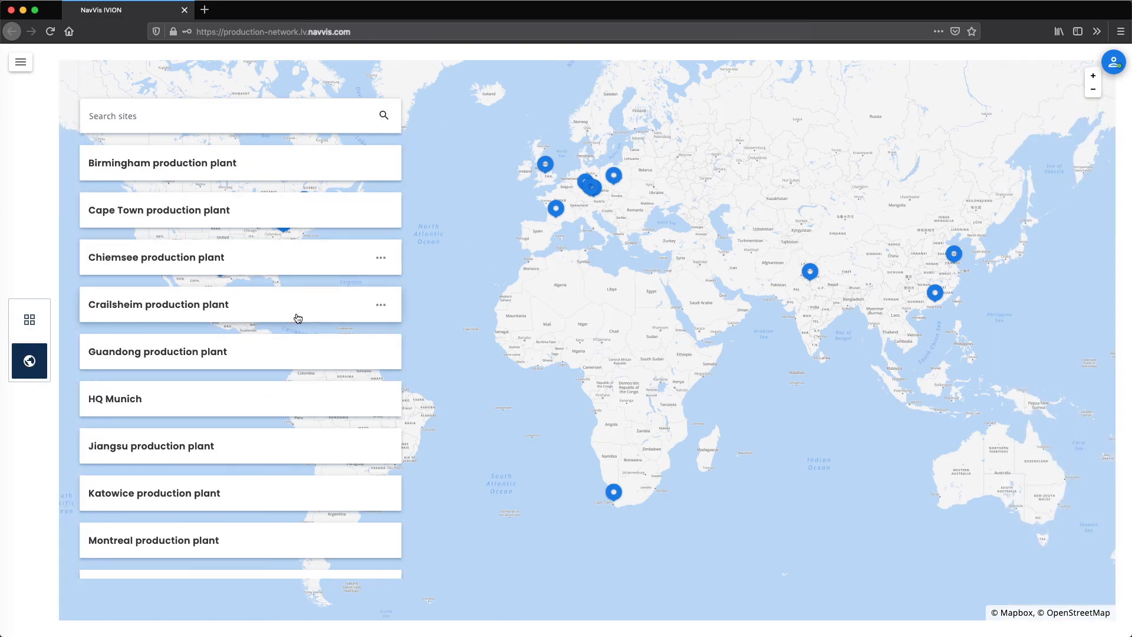
{"action": "scroll", "scroll_direction": "down", "scroll_amount": 3}
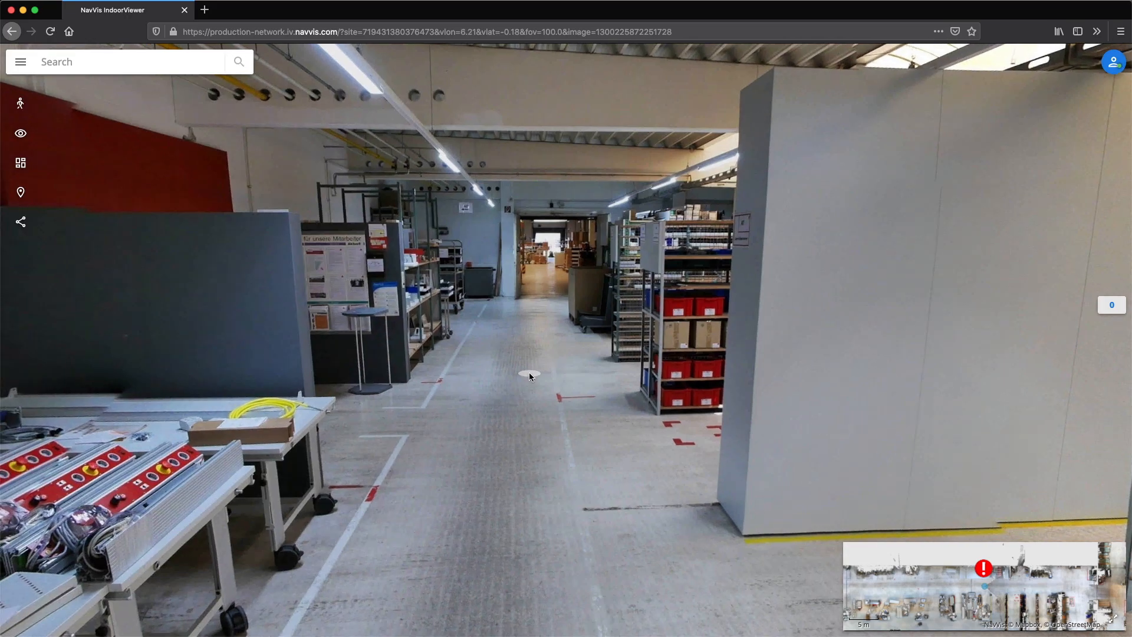
Walk down the warehouse aisle through the storage area toward the open workshop
{"action": "left_click", "coordinate": [529, 375]}
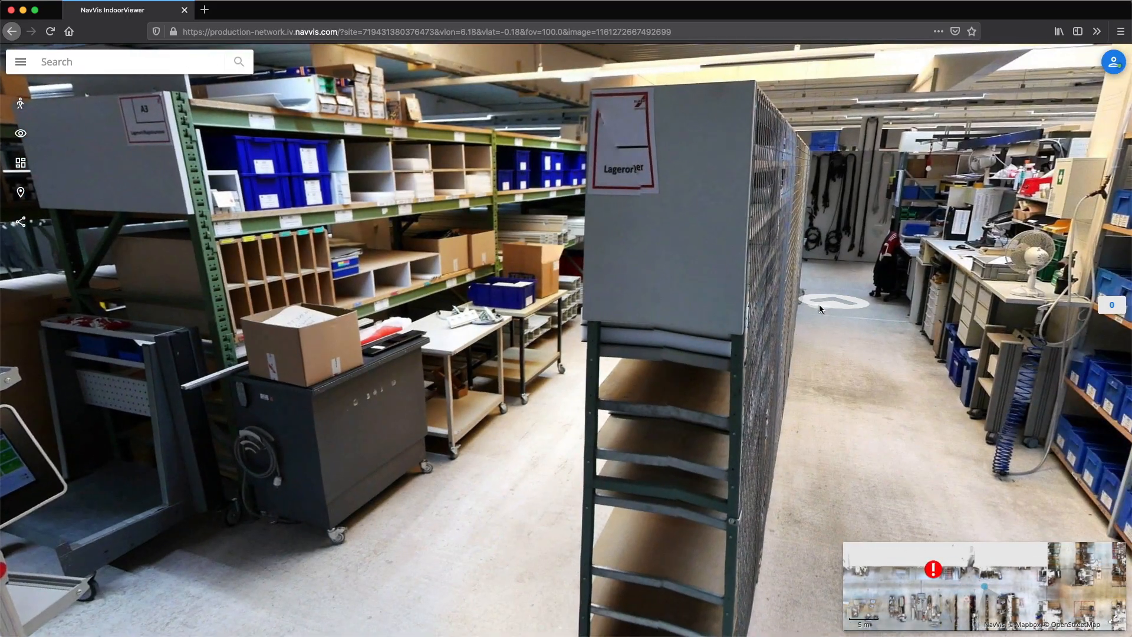
{"action": "left_click", "coordinate": [834, 302]}
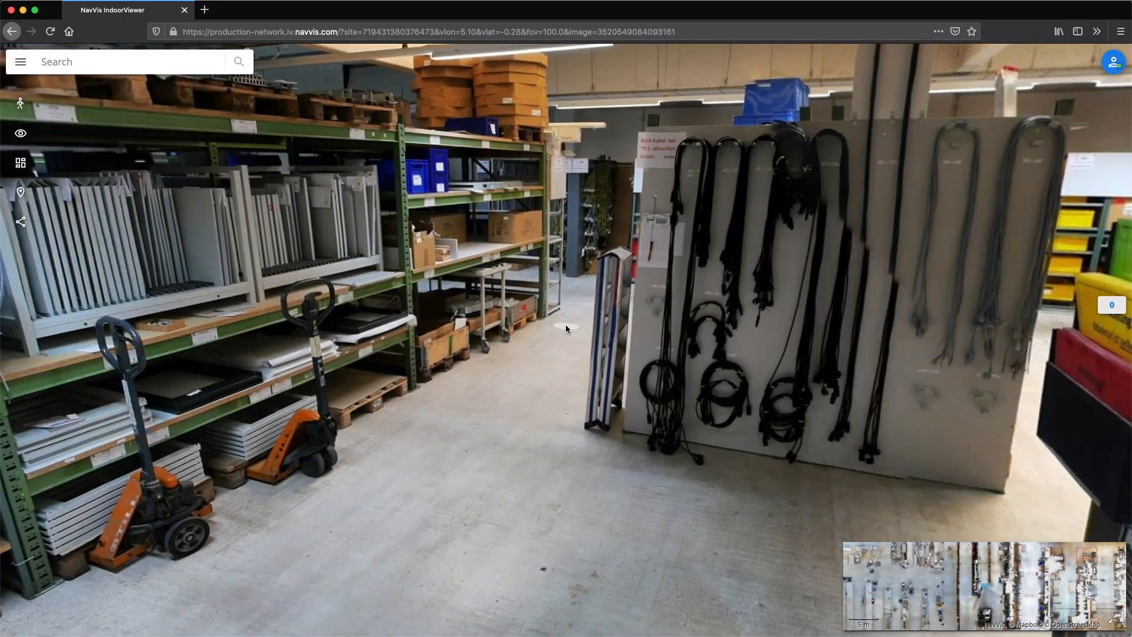
{"action": "left_click", "coordinate": [567, 329]}
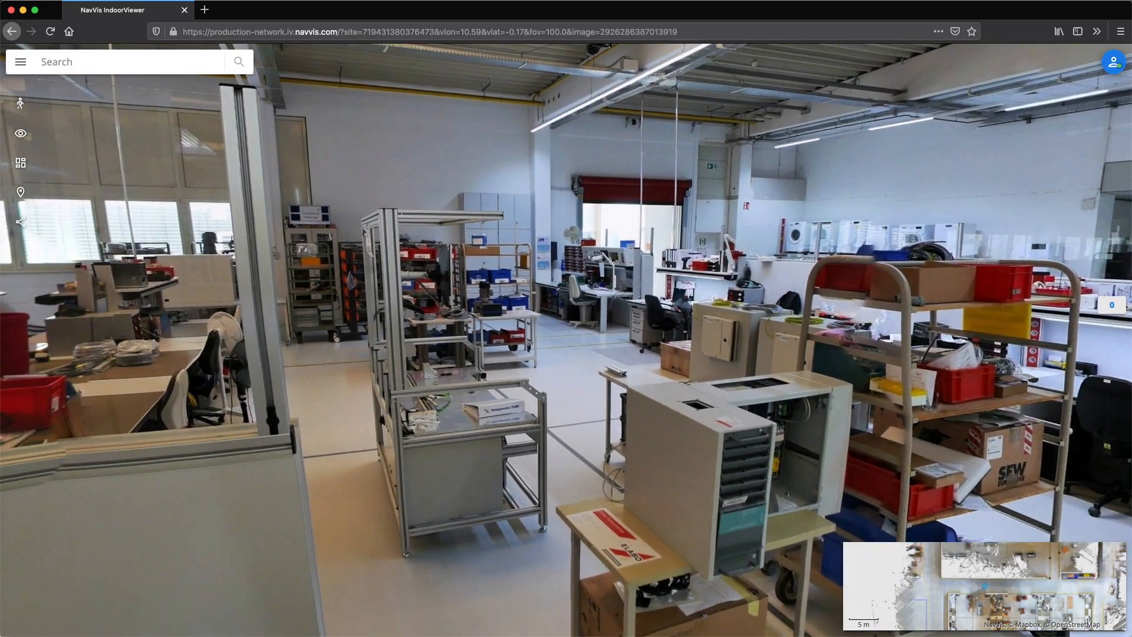
Share the current workshop view's link by e-mail into a new meeting invitation
{"action": "left_click", "coordinate": [20, 222]}
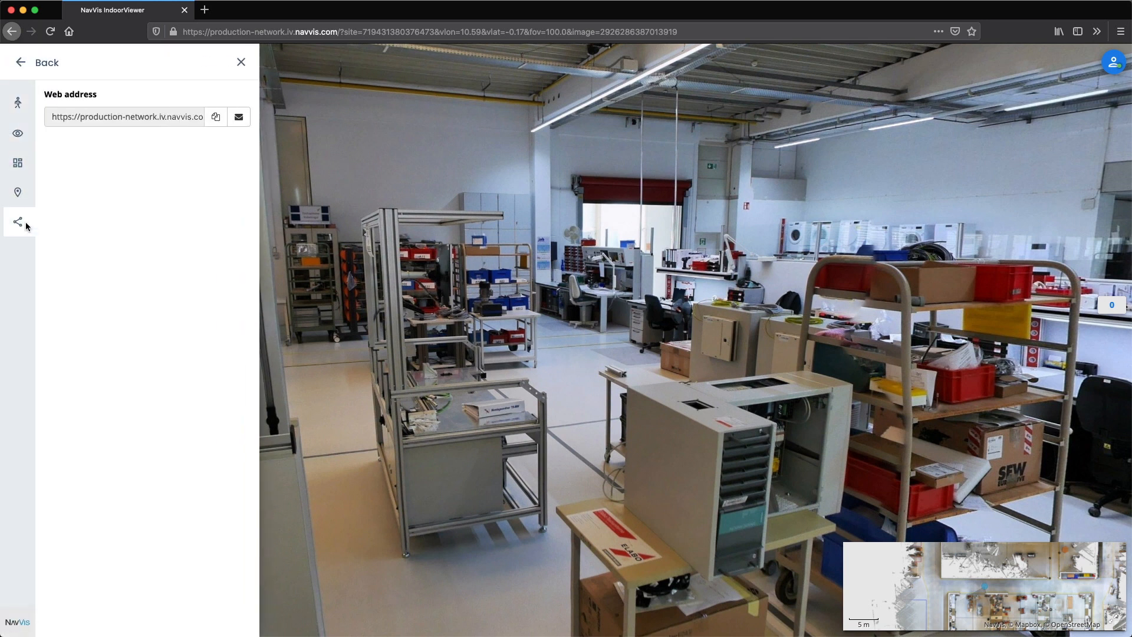
{"action": "mouse_move", "coordinate": [239, 117]}
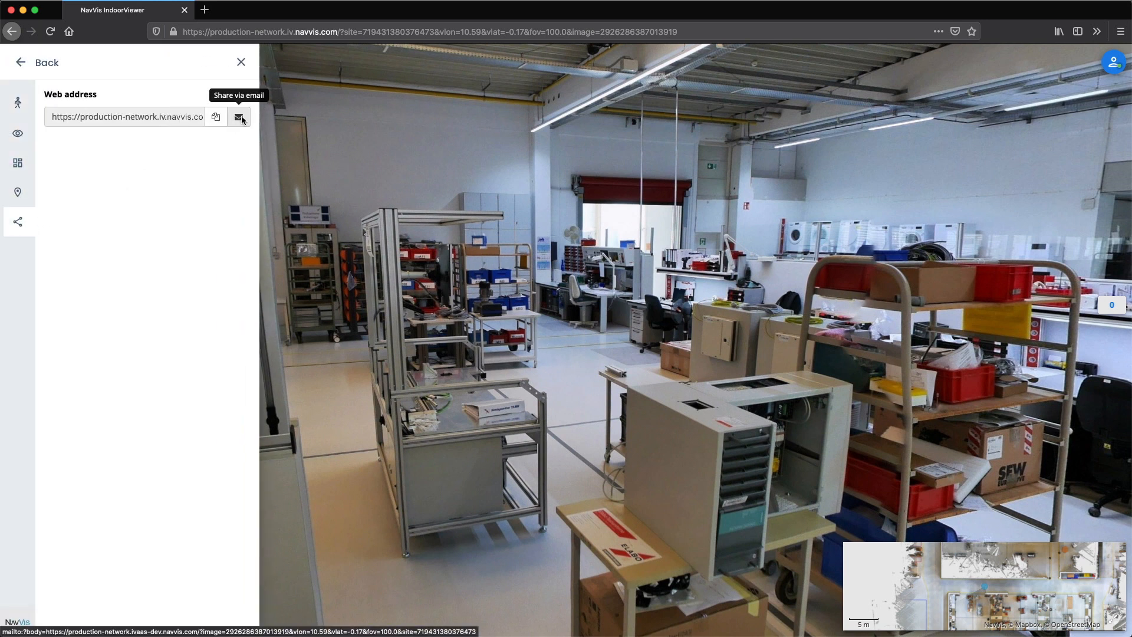
{"action": "left_click", "coordinate": [240, 117]}
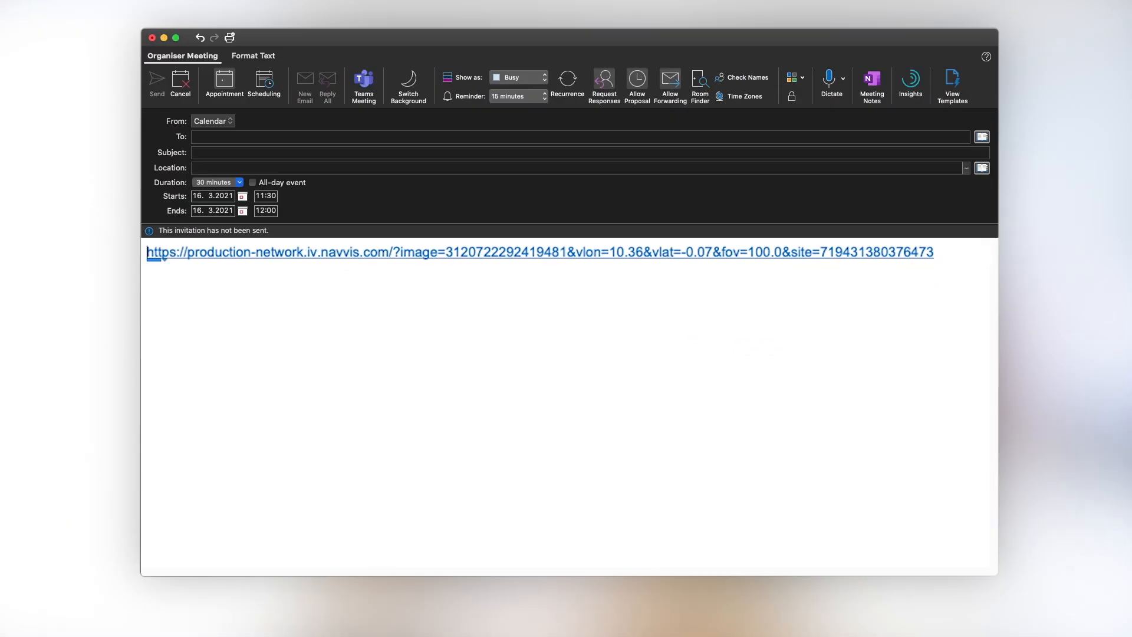
Write the greeting 'Hey Jon,', set subject 'Toulouse new acquisition', and add a Teams meeting
{"action": "type", "text": "Hey Jon,"}
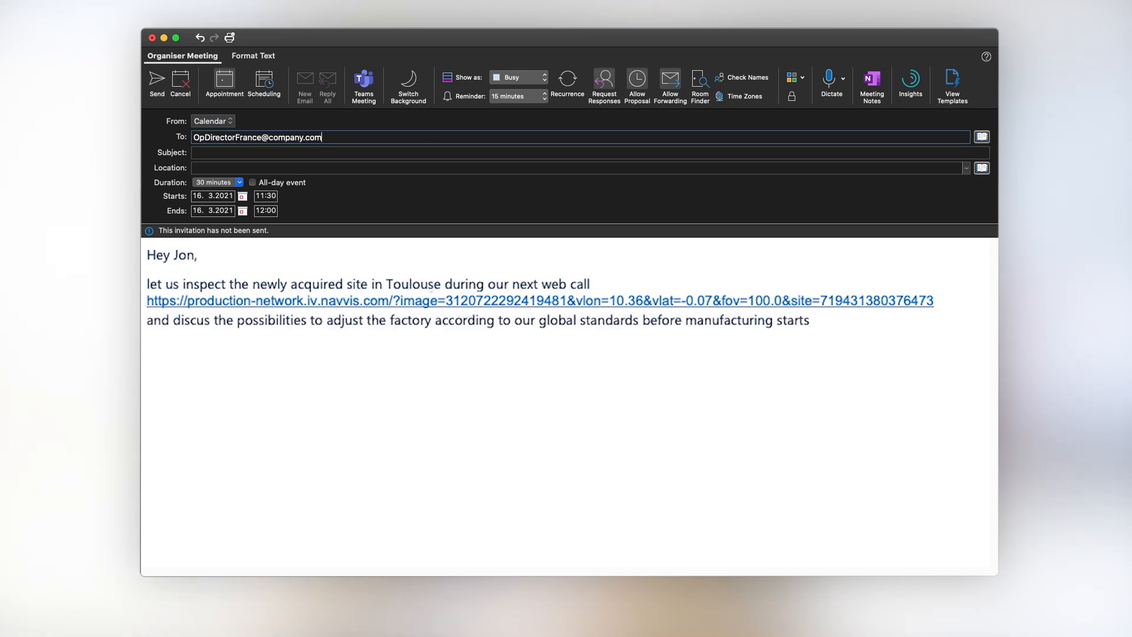
{"action": "type", "text": "Toulouse new acquisition"}
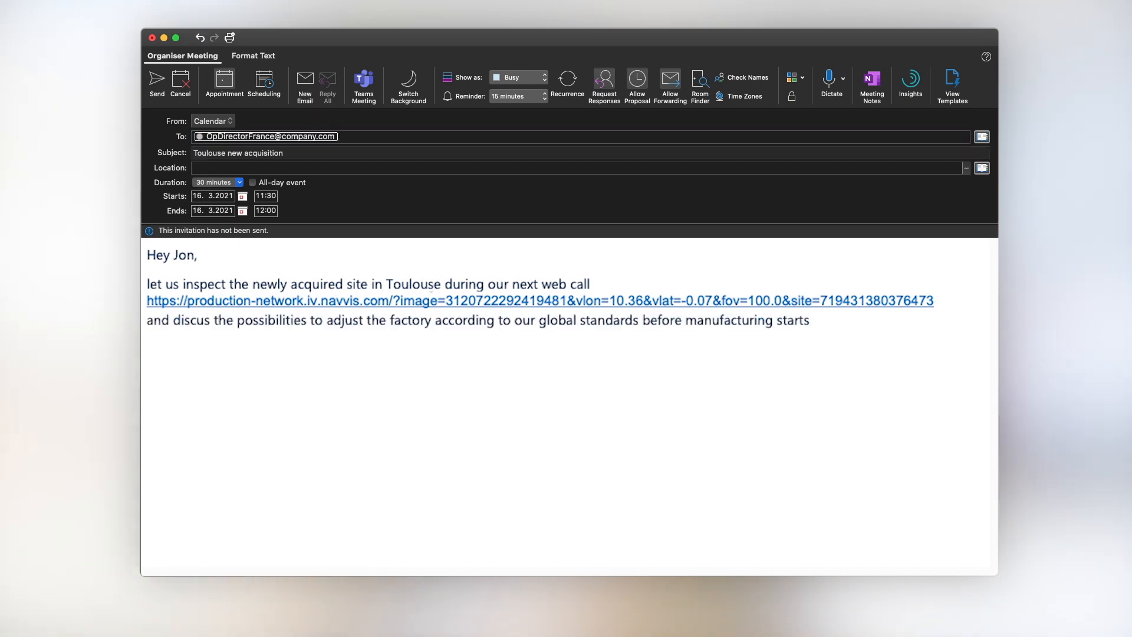
{"action": "mouse_move", "coordinate": [364, 82]}
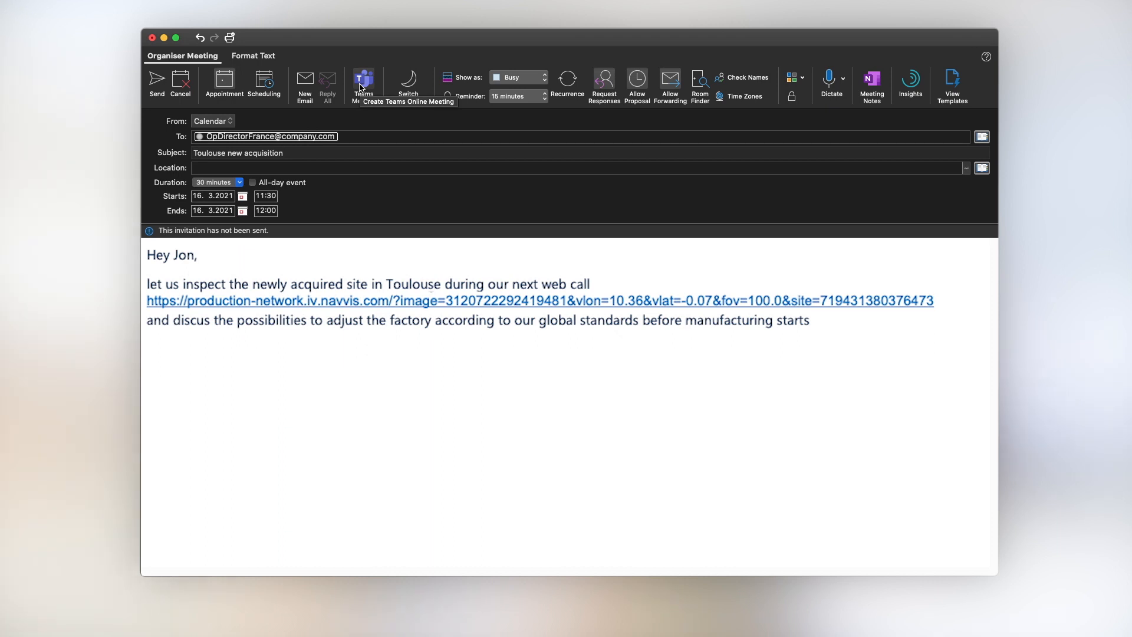
{"action": "left_click", "coordinate": [363, 82]}
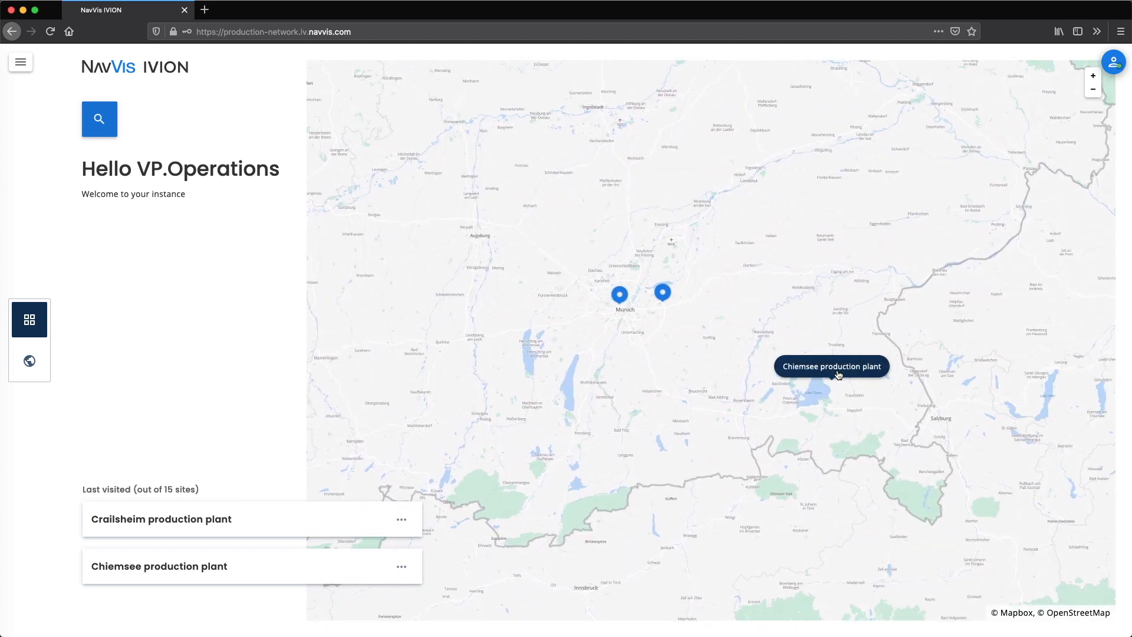
Open the Chiemsee production plant site from the home map marker
{"action": "left_click", "coordinate": [832, 365]}
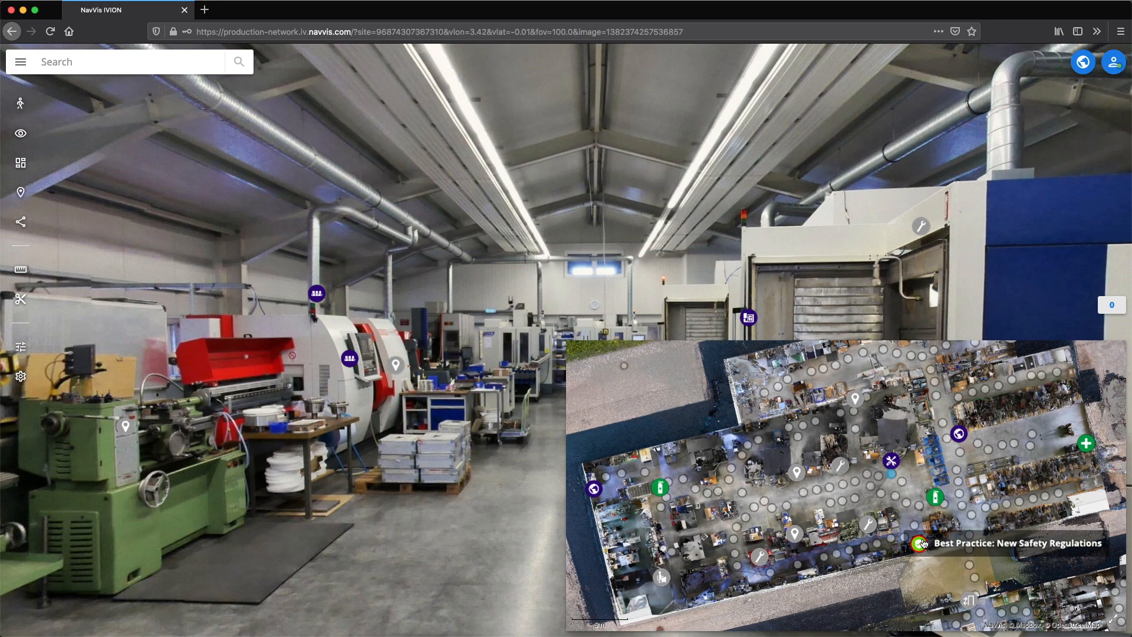
{"action": "mouse_move", "coordinate": [567, 460]}
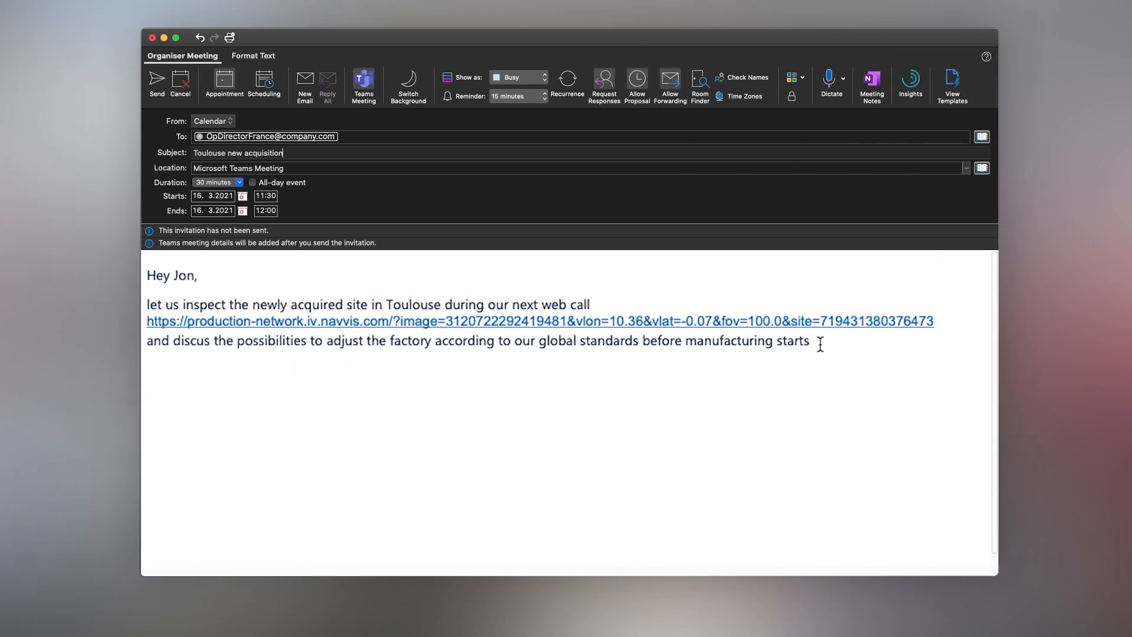
End the invitation message's closing sentence with a period
{"action": "type", "text": "."}
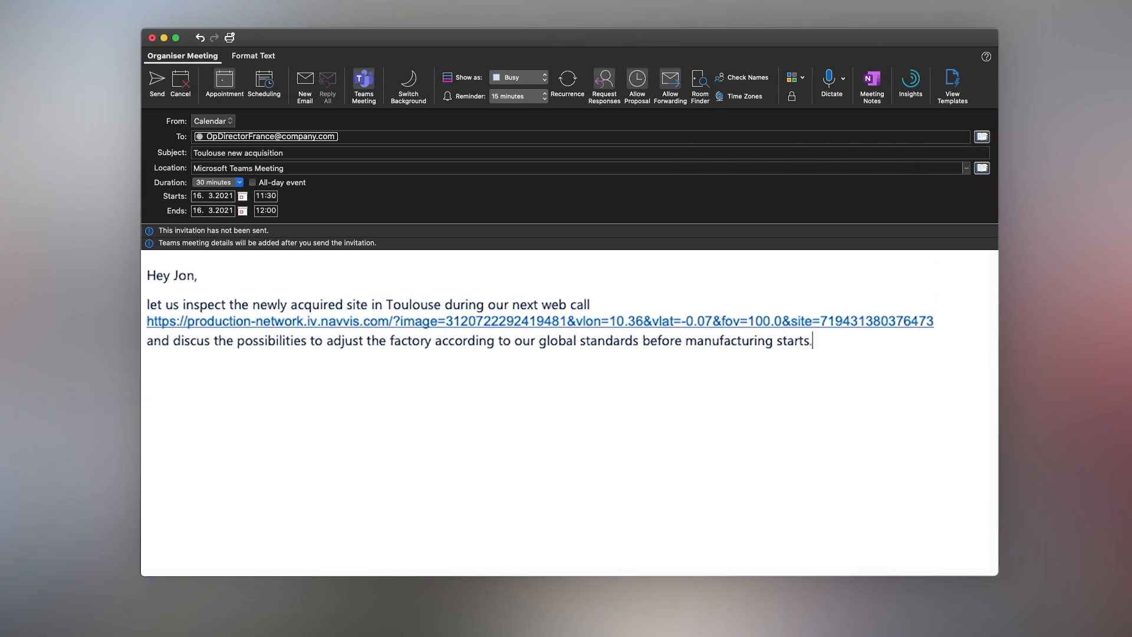